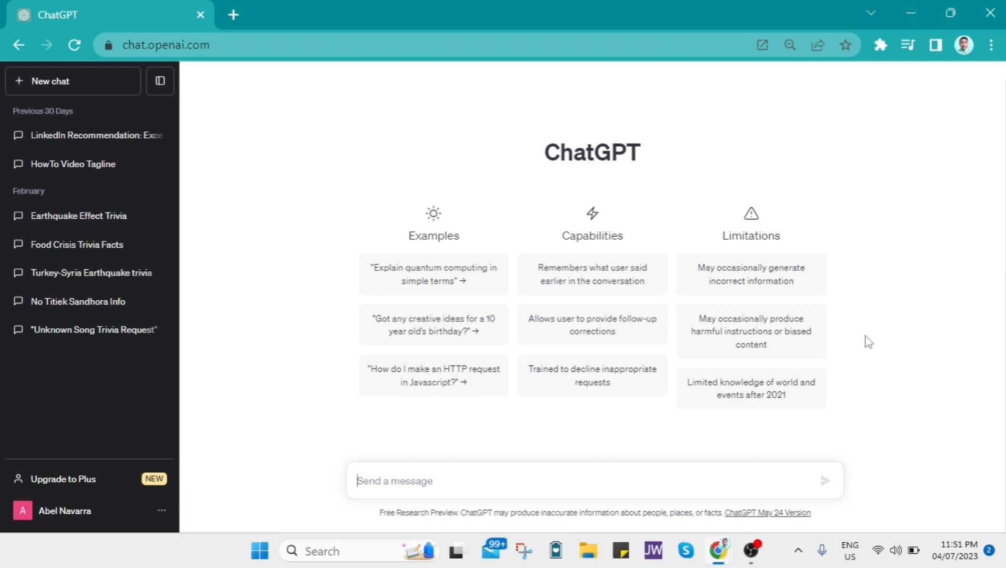
pyautogui.moveTo(858, 354)
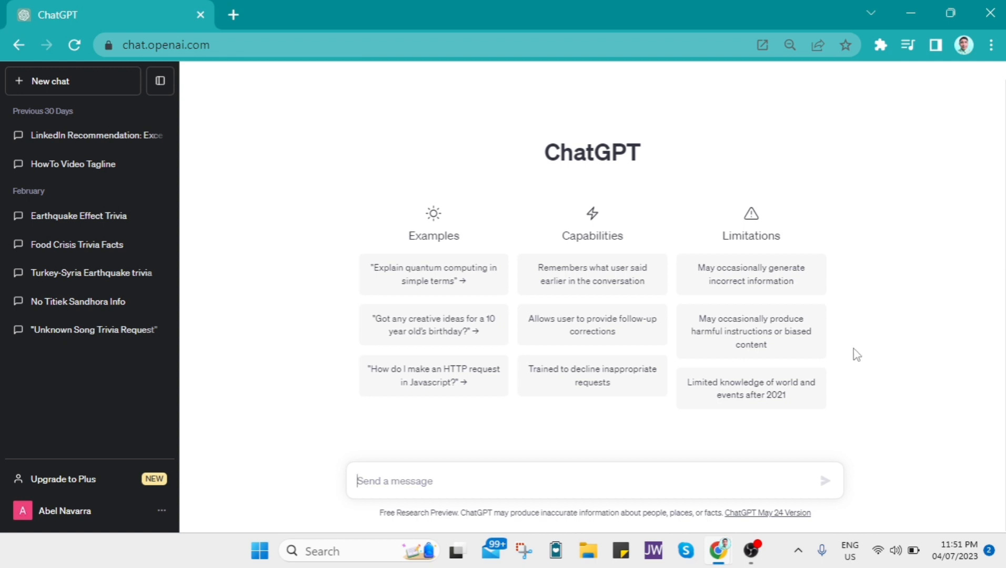
pyautogui.moveTo(847, 365)
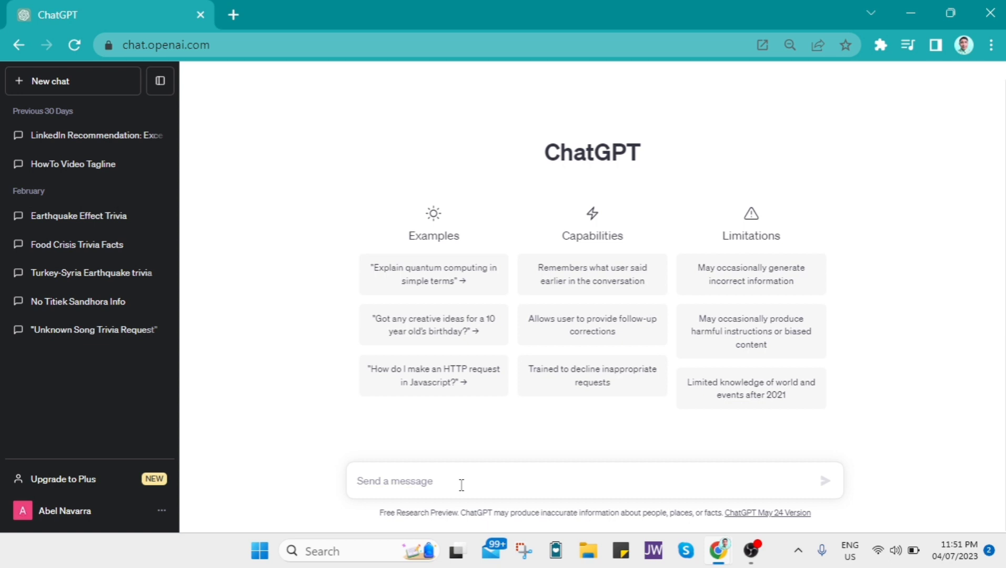
# Step: Ask ChatGPT "what is digital marketing" in a new conversation
pyautogui.write('what')
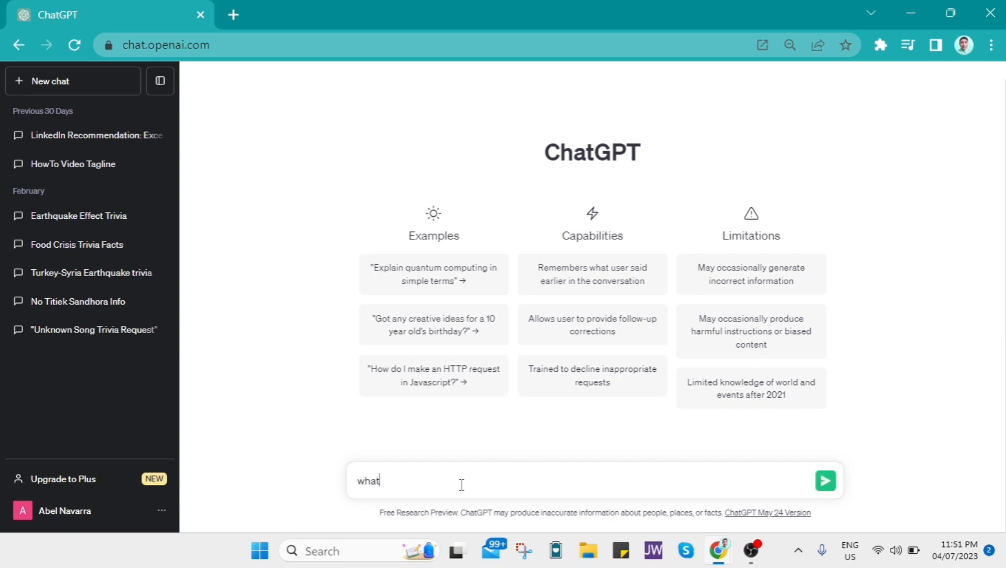
pyautogui.write('is digital marketing')
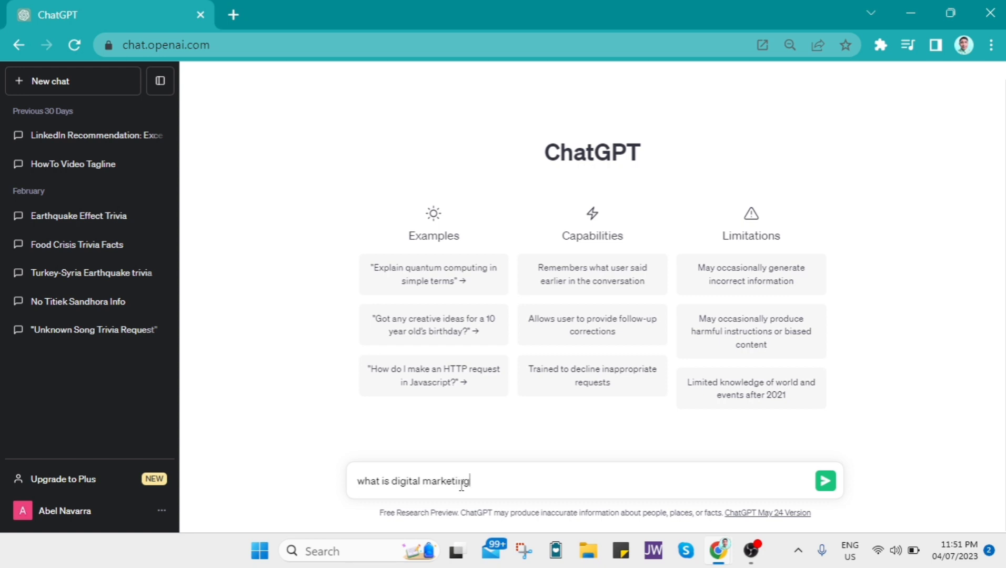
pyautogui.click(824, 481)
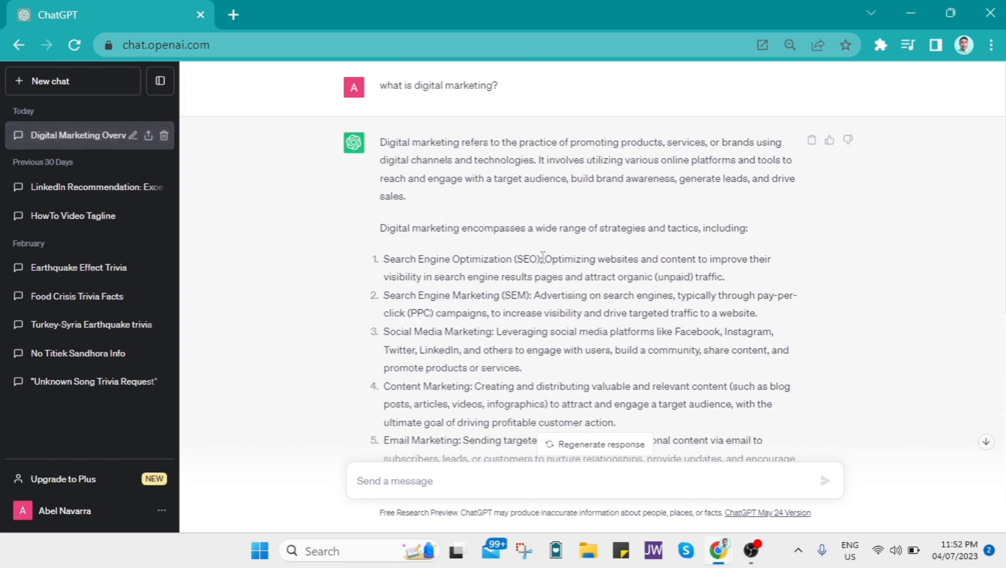
# Step: Scroll through the first answer and send a "page 2" follow-up for more aspects
pyautogui.scroll(-3)
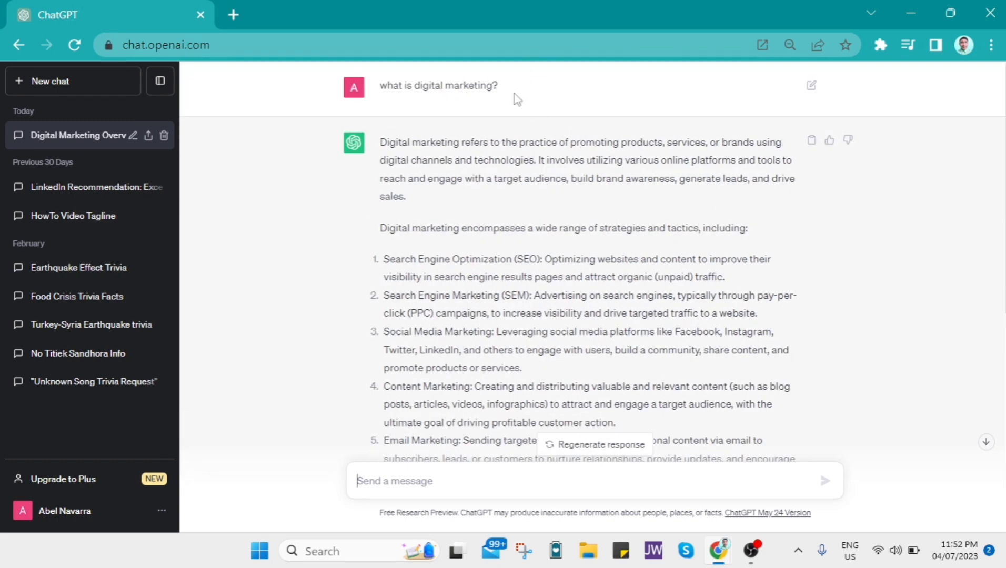
pyautogui.scroll(-3)
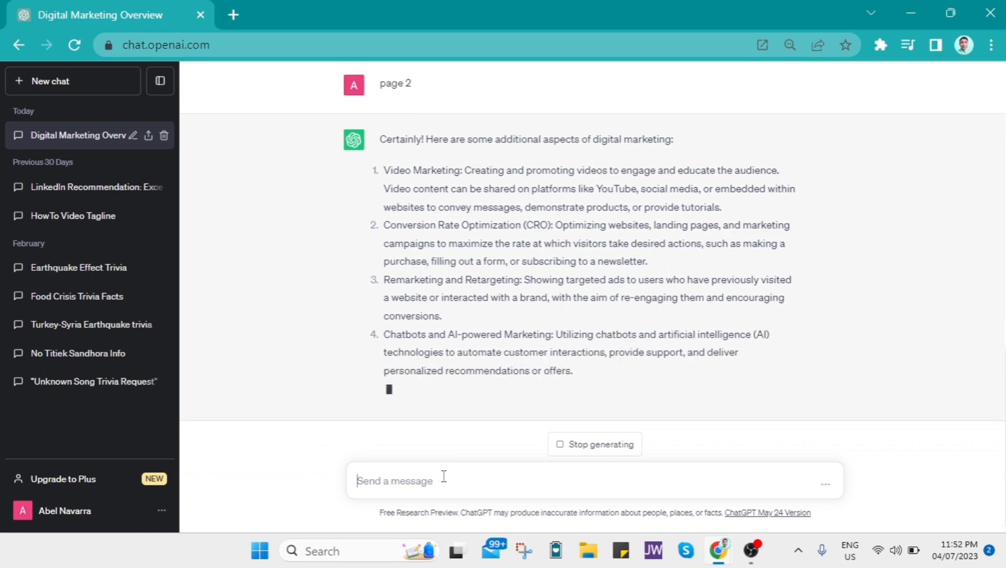
# Step: Send "page 3" and read the reply listing aspects up to Agile Marketing
pyautogui.write('pa')
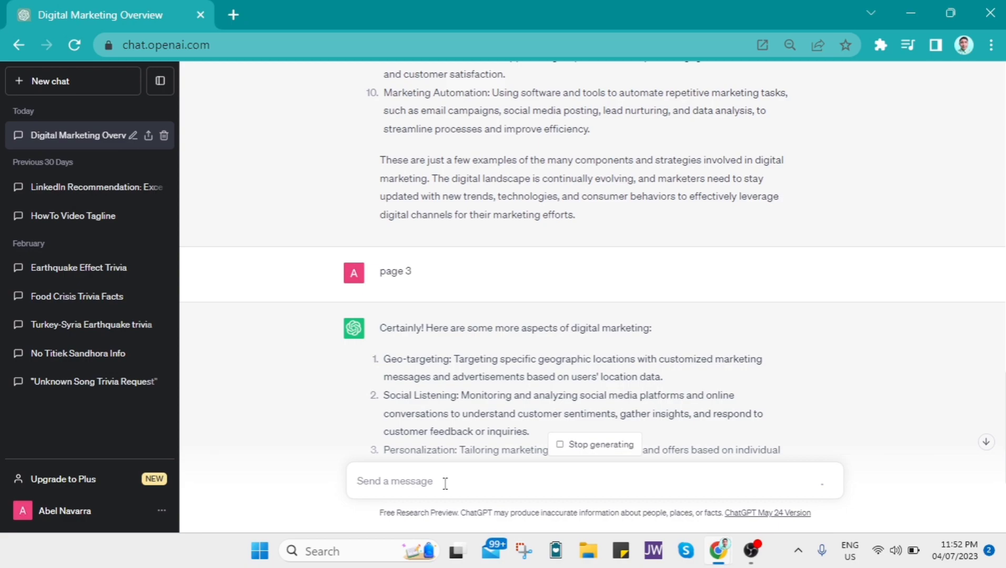
pyautogui.scroll(-3)
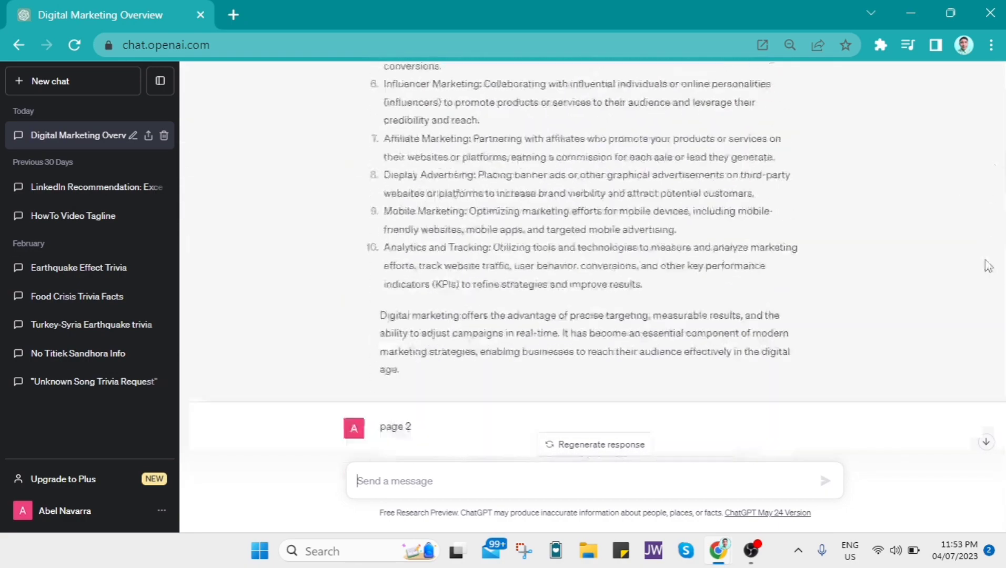
pyautogui.scroll(-3)
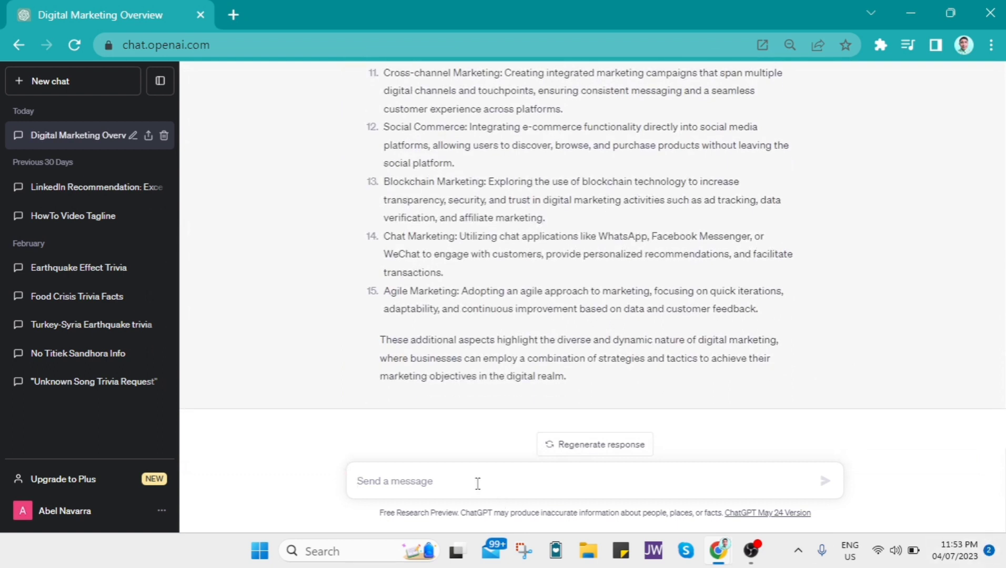
# Step: Send a "continue" prompt to extend the page 3 answer
pyautogui.write('continue')
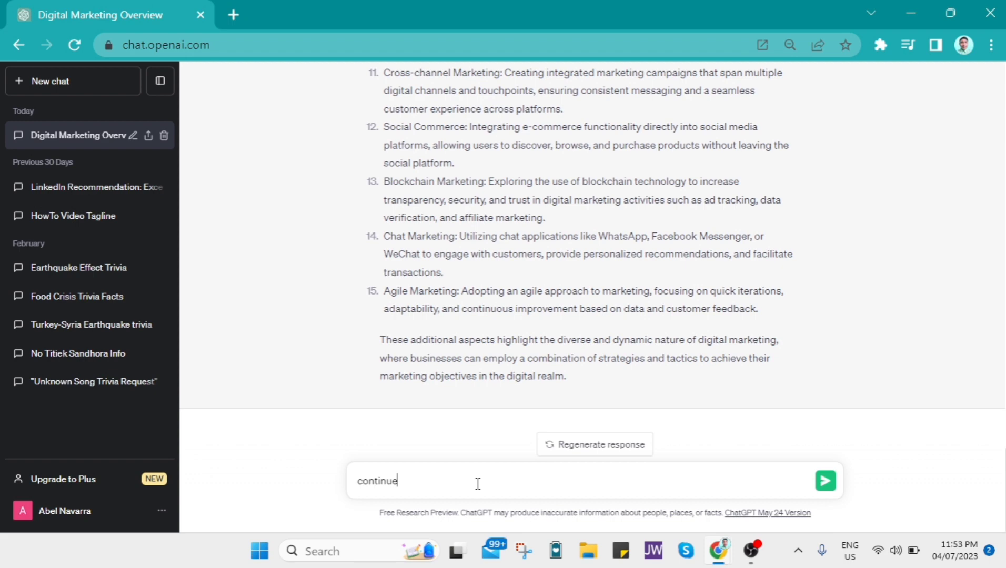
pyautogui.click(826, 481)
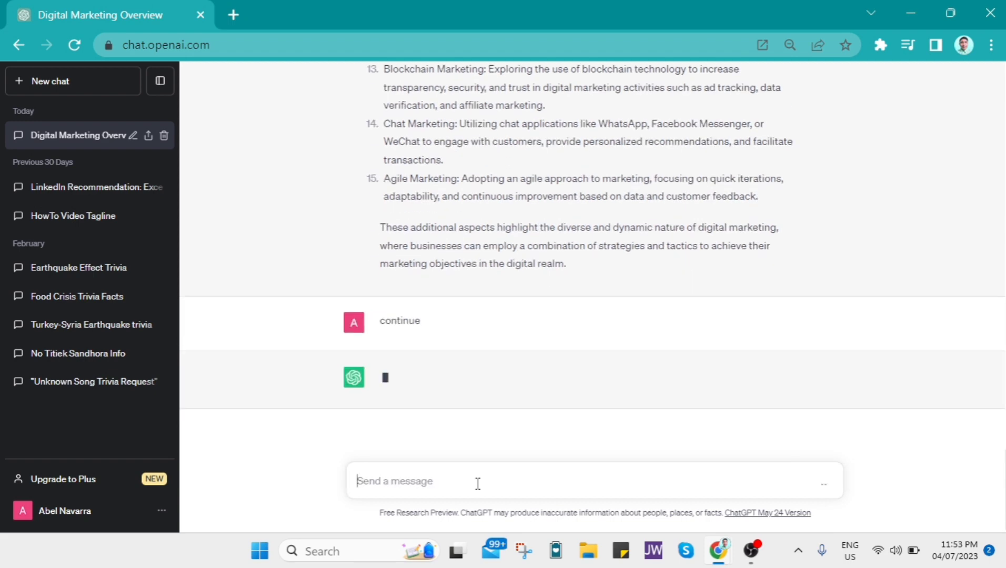